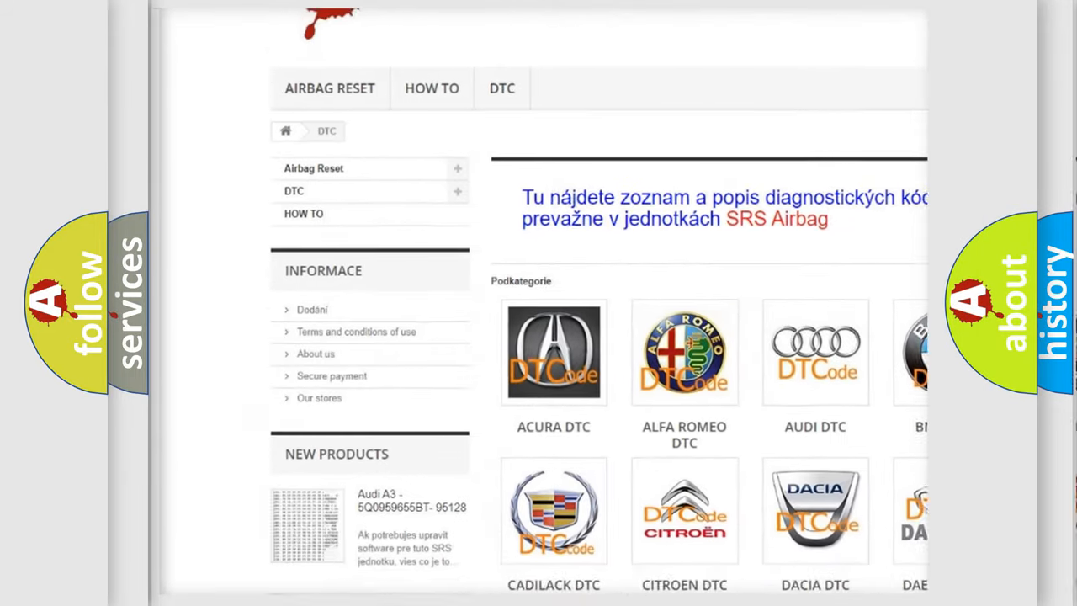
{"action": "scroll", "scroll_direction": "down", "scroll_amount": 3}
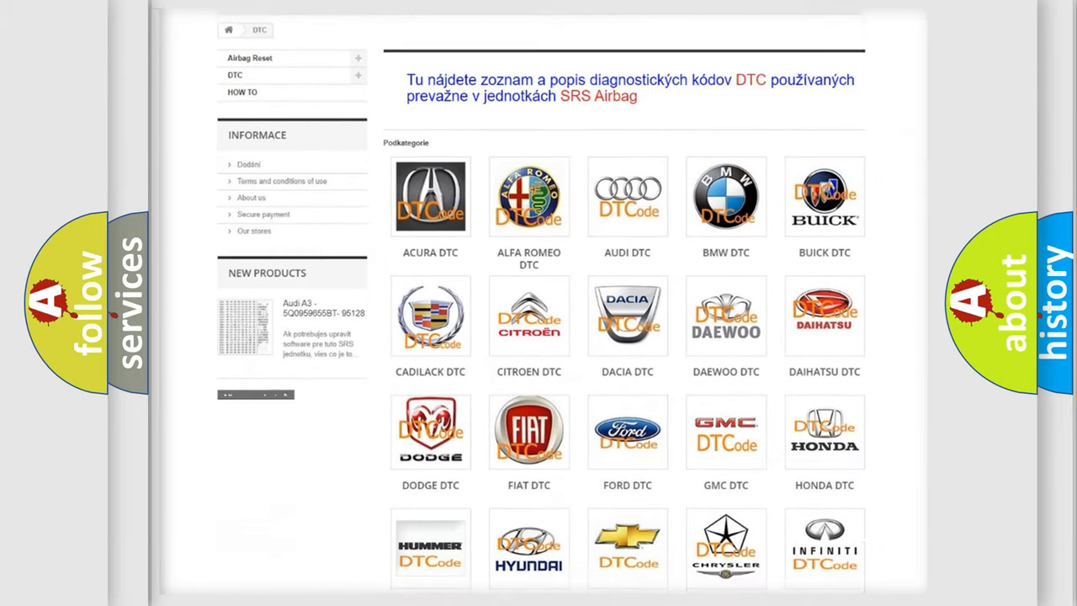
{"action": "scroll", "scroll_direction": "down", "scroll_amount": 3}
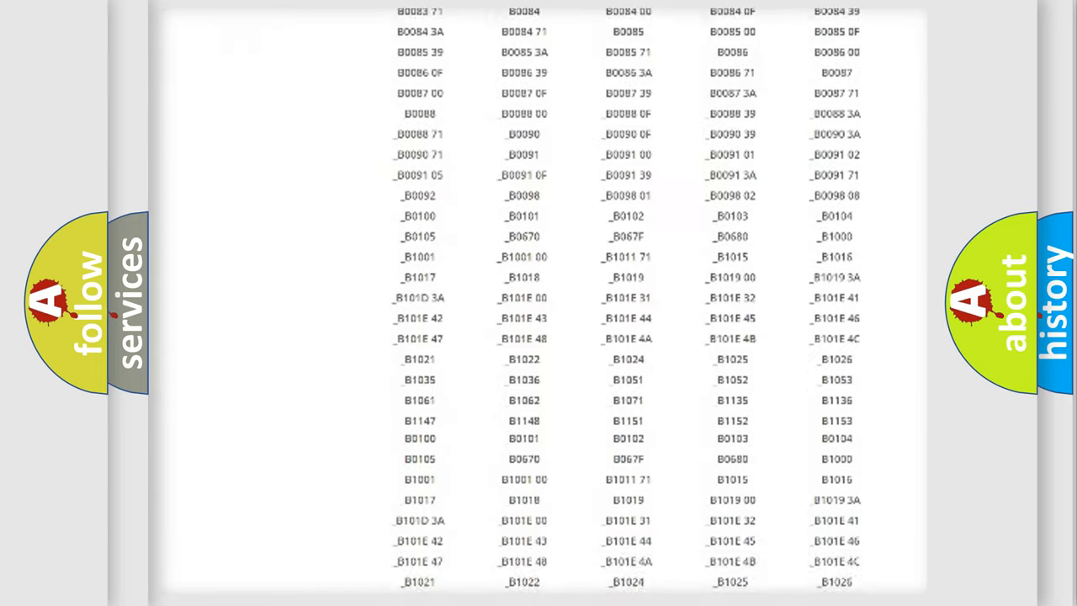
{"action": "scroll", "scroll_direction": "down", "scroll_amount": 3}
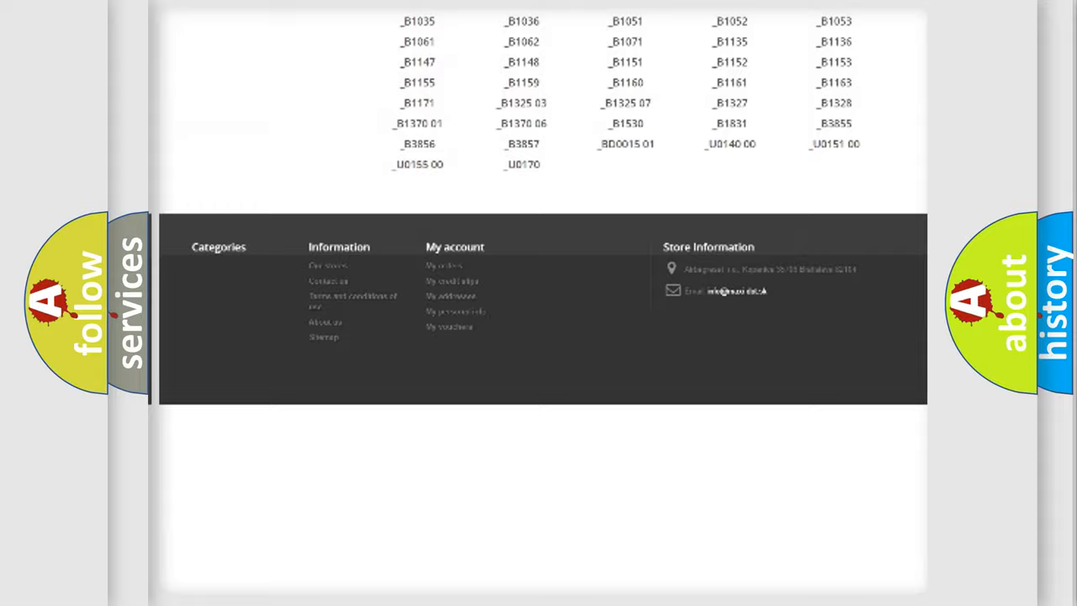
{"action": "scroll", "scroll_direction": "up", "scroll_amount": 3}
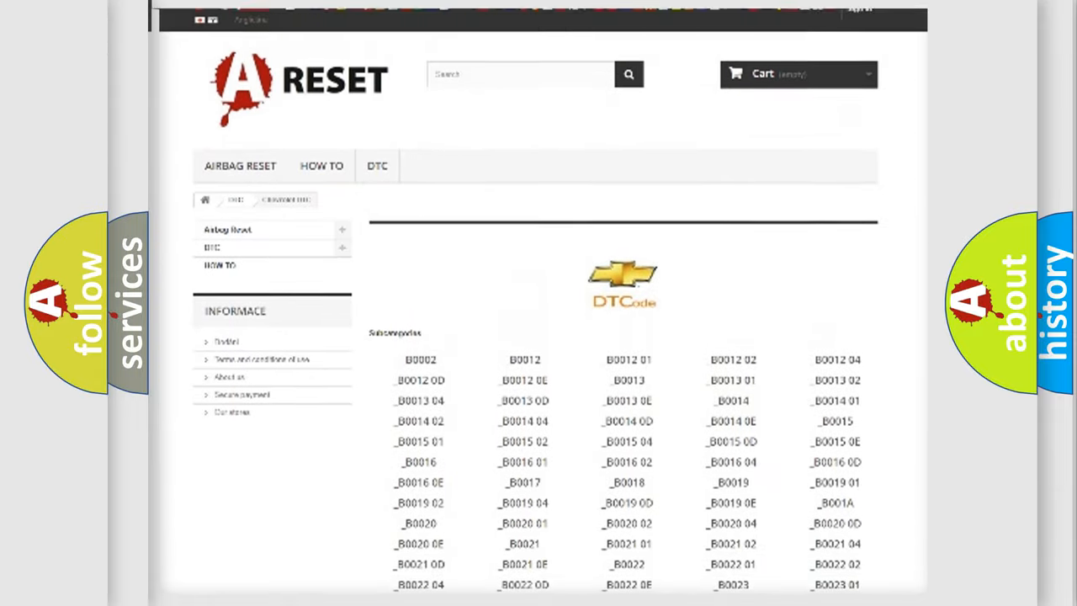